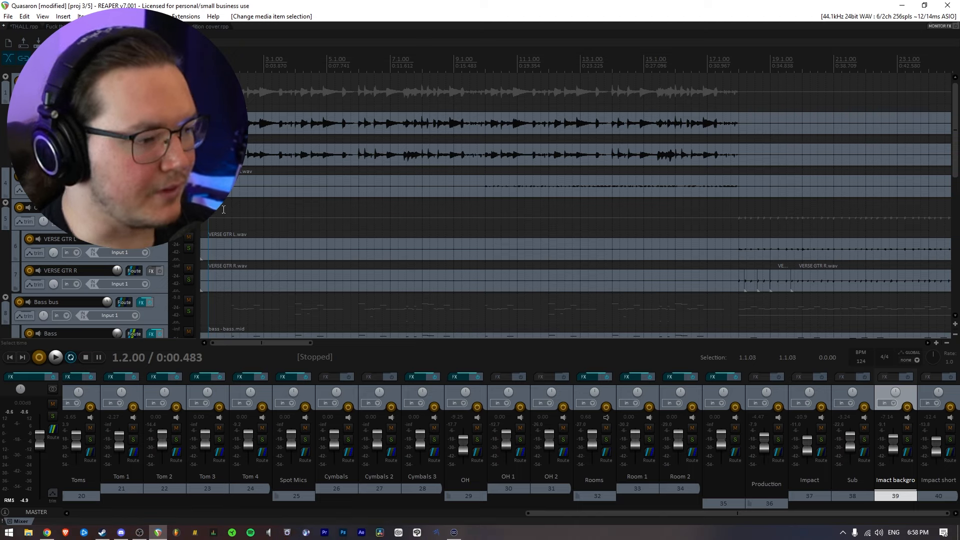
Place Cinematic 3.wav, 32 Subdrop.wav and the Kaoss2 impacts on tracks 37–40 near bar 17.
{"action": "left_click", "coordinate": [55, 358]}
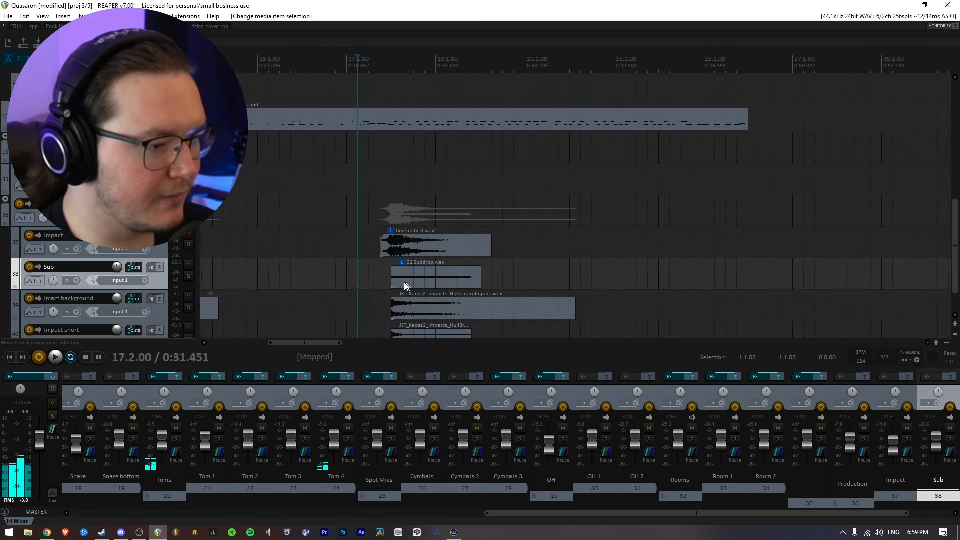
{"action": "mouse_move", "coordinate": [190, 264]}
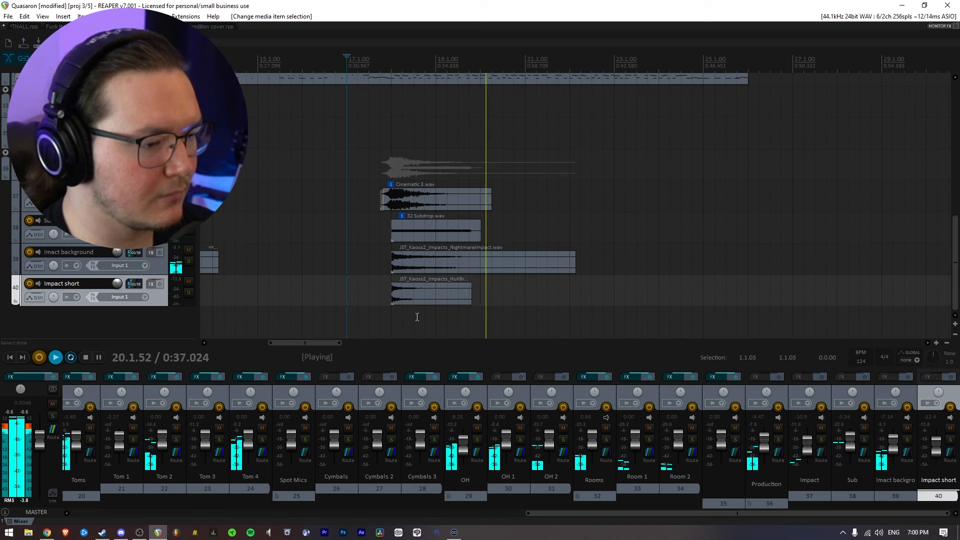
{"action": "left_click", "coordinate": [84, 358]}
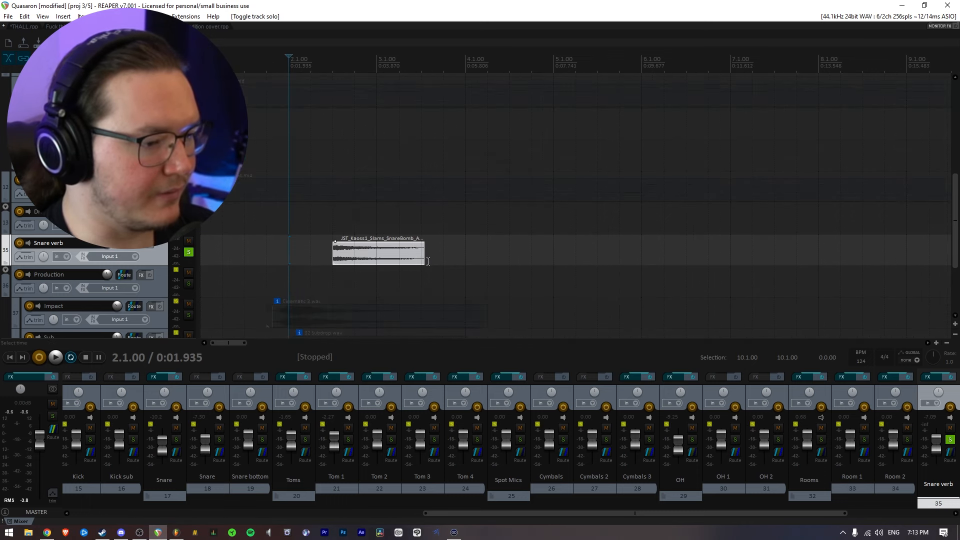
Stretch the SnareBomb_A item on Snare verb past bar 6 and play it back.
{"action": "left_click_drag", "start_coordinate": [425, 251], "coordinate": [532, 251]}
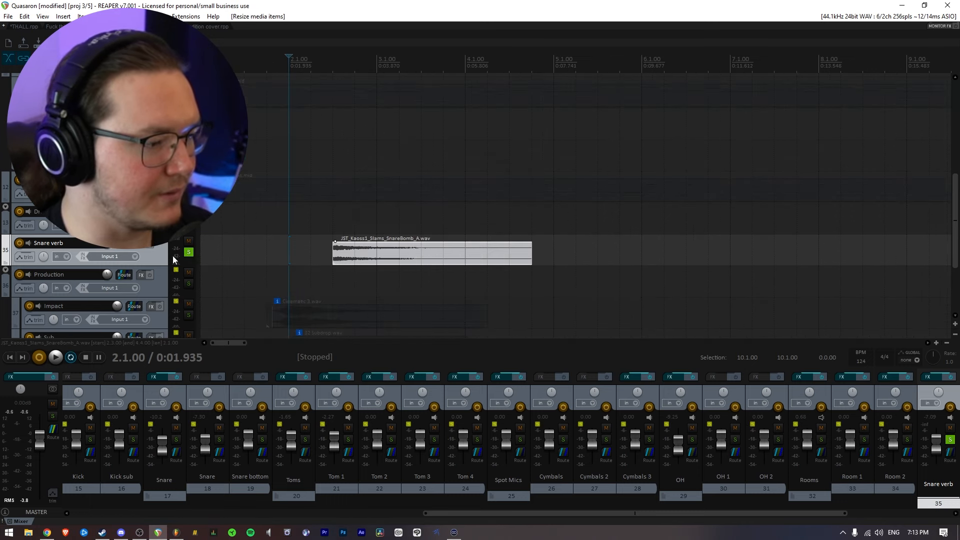
{"action": "left_click_drag", "start_coordinate": [532, 251], "coordinate": [685, 251]}
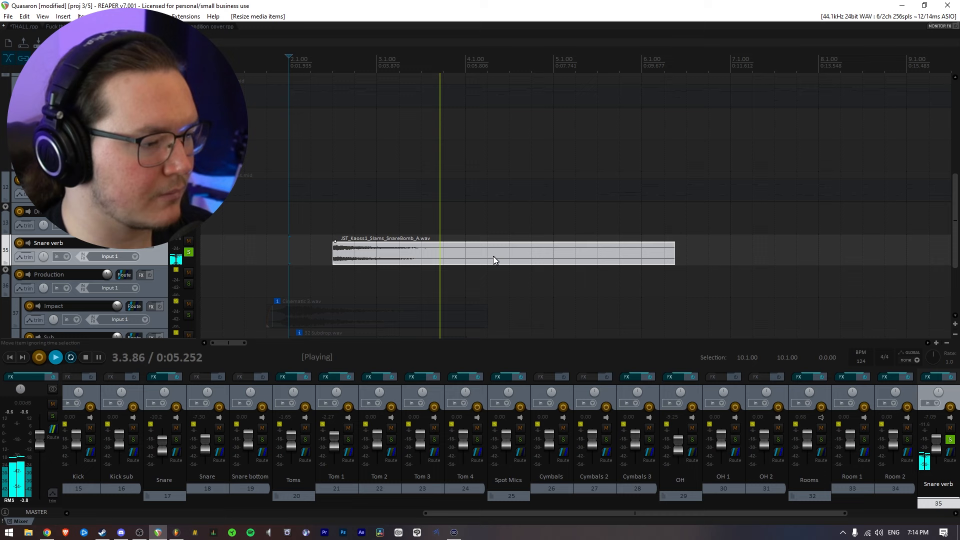
{"action": "left_click", "coordinate": [188, 252]}
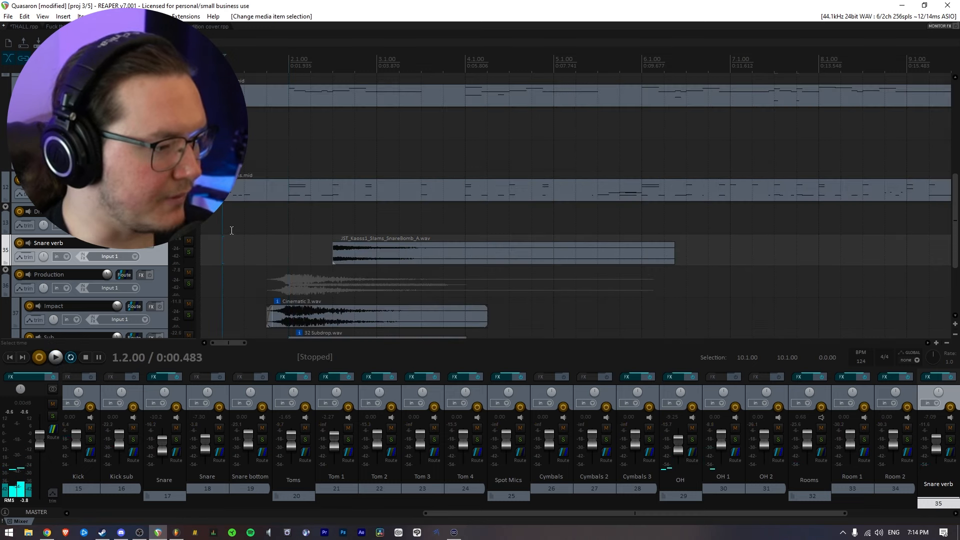
Paste SnareBomb copies bar after bar along Snare verb and duplicate impacts earlier.
{"action": "left_click", "coordinate": [55, 357]}
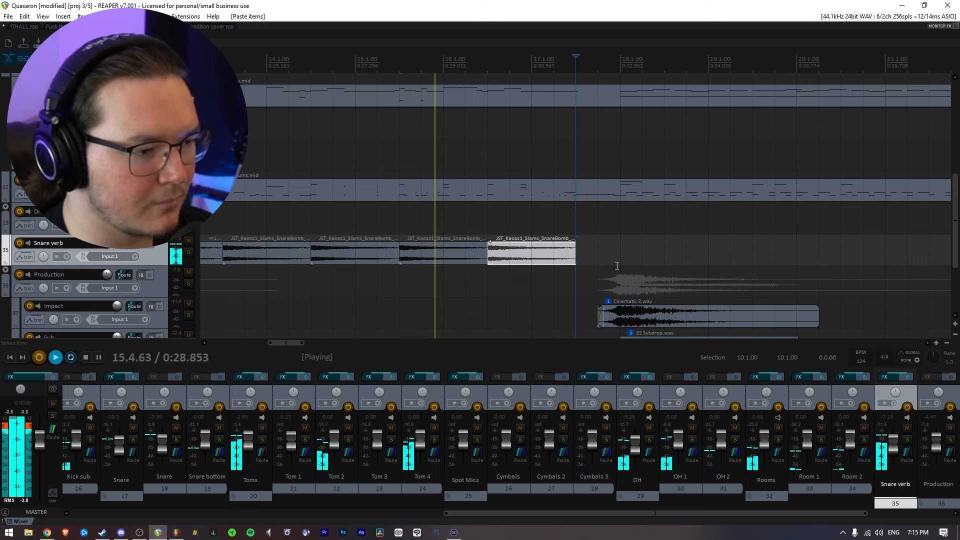
{"action": "mouse_move", "coordinate": [619, 271]}
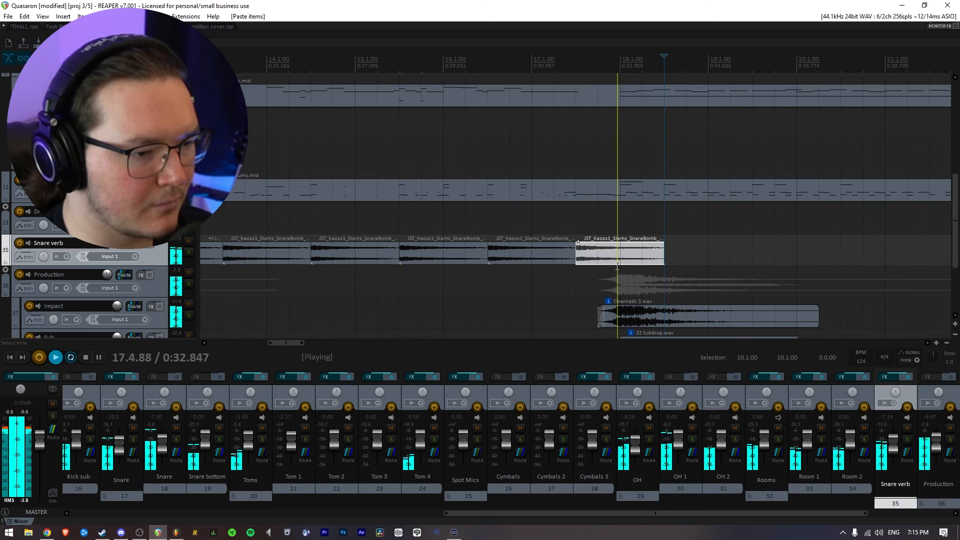
{"action": "left_click_drag", "start_coordinate": [617, 251], "coordinate": [710, 254]}
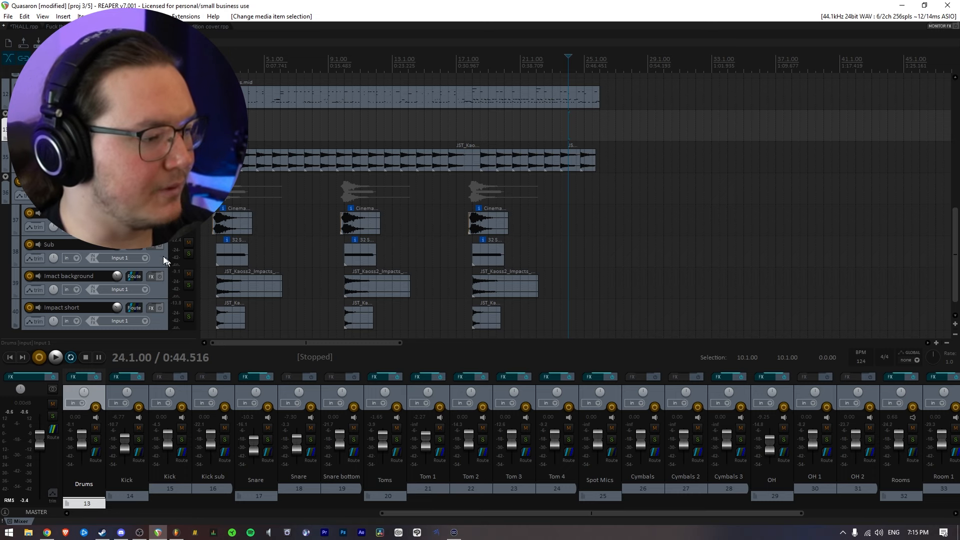
{"action": "mouse_move", "coordinate": [166, 251]}
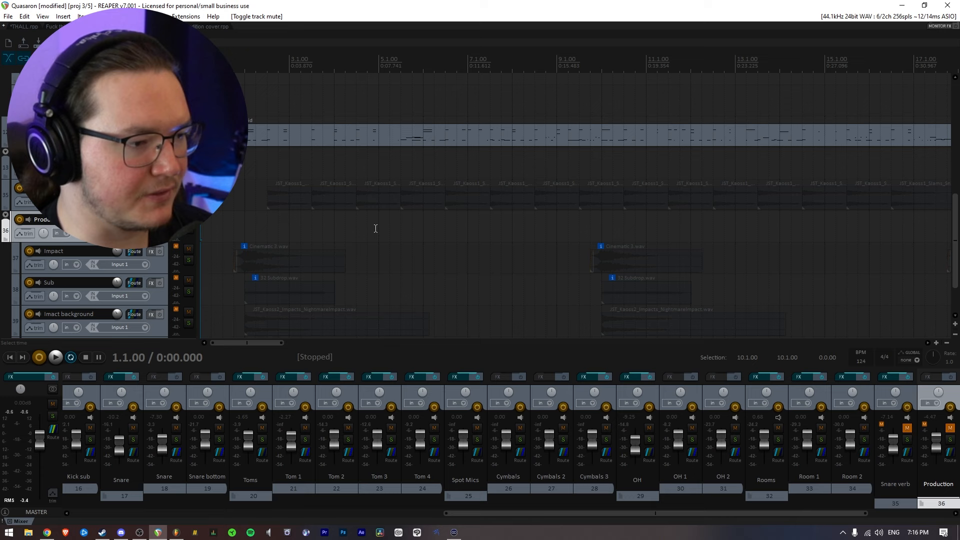
{"action": "left_click_drag", "start_coordinate": [215, 229], "coordinate": [421, 229]}
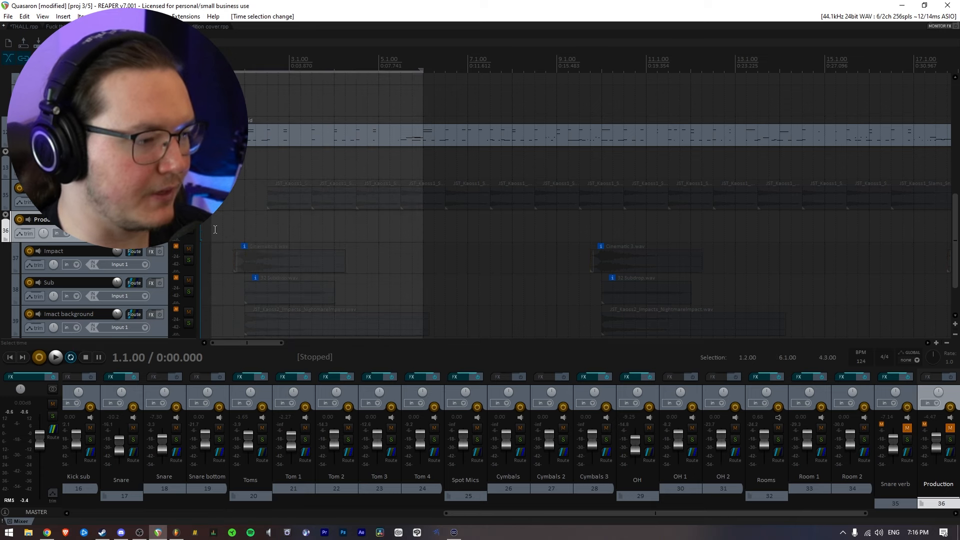
{"action": "left_click", "coordinate": [55, 357]}
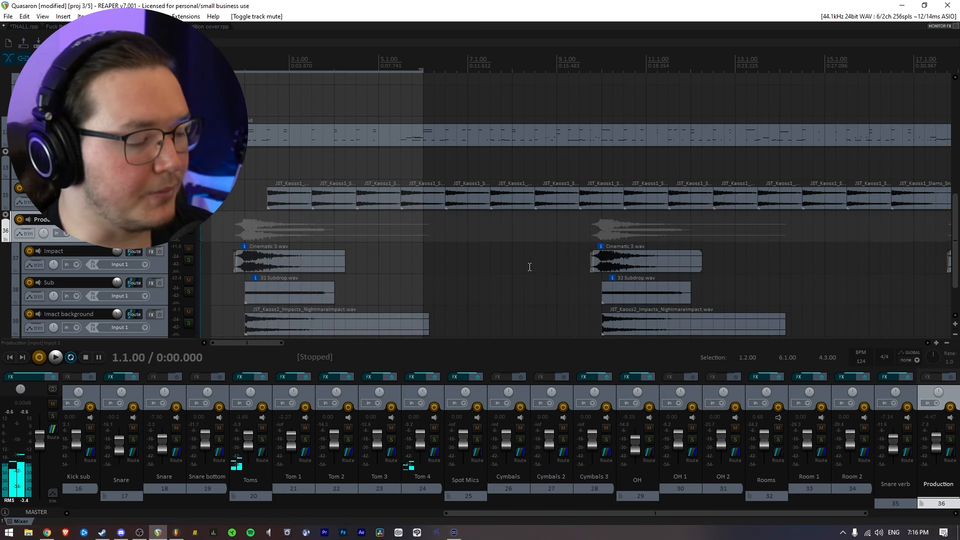
{"action": "left_click", "coordinate": [54, 357]}
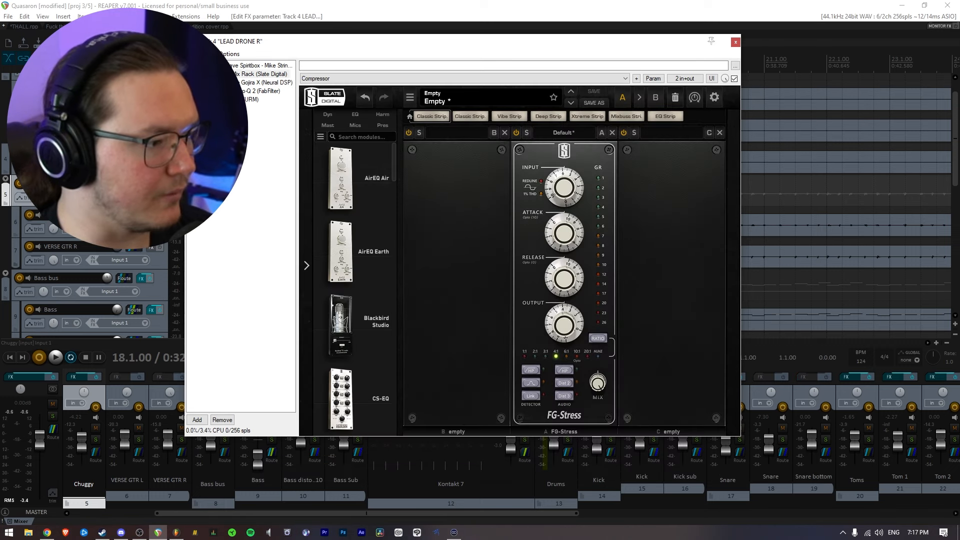
Adjust the Archetype Gojira X amp on LEAD DRONE R, then close the FX chain.
{"action": "left_click", "coordinate": [267, 82]}
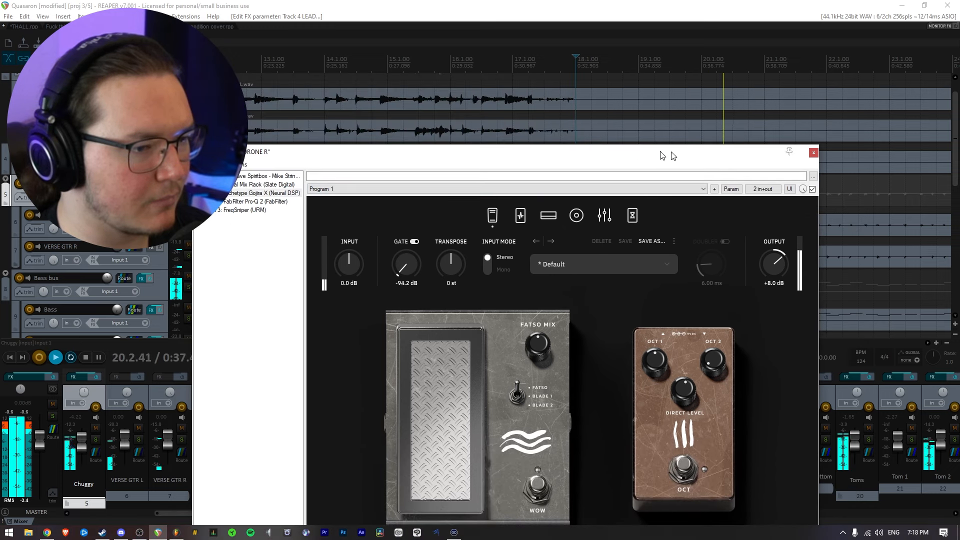
{"action": "left_click", "coordinate": [813, 152]}
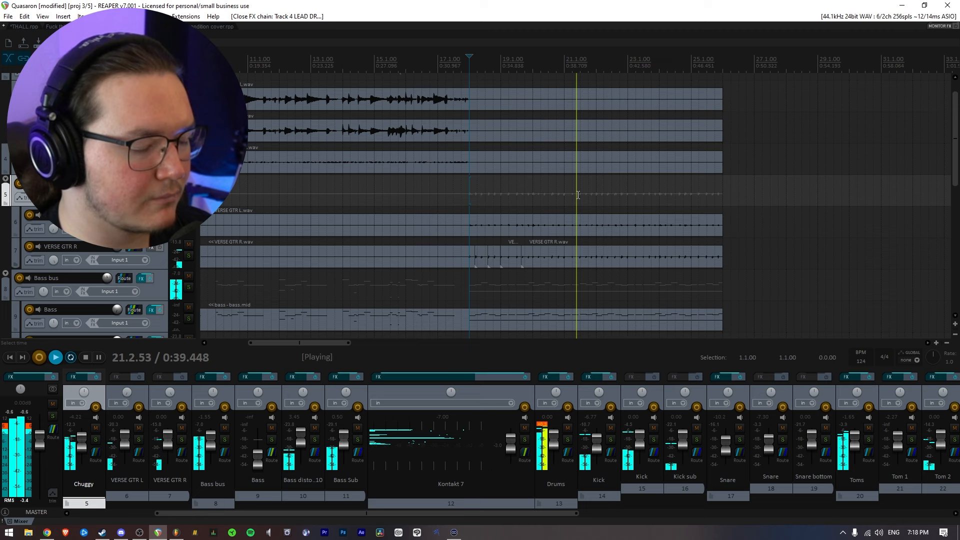